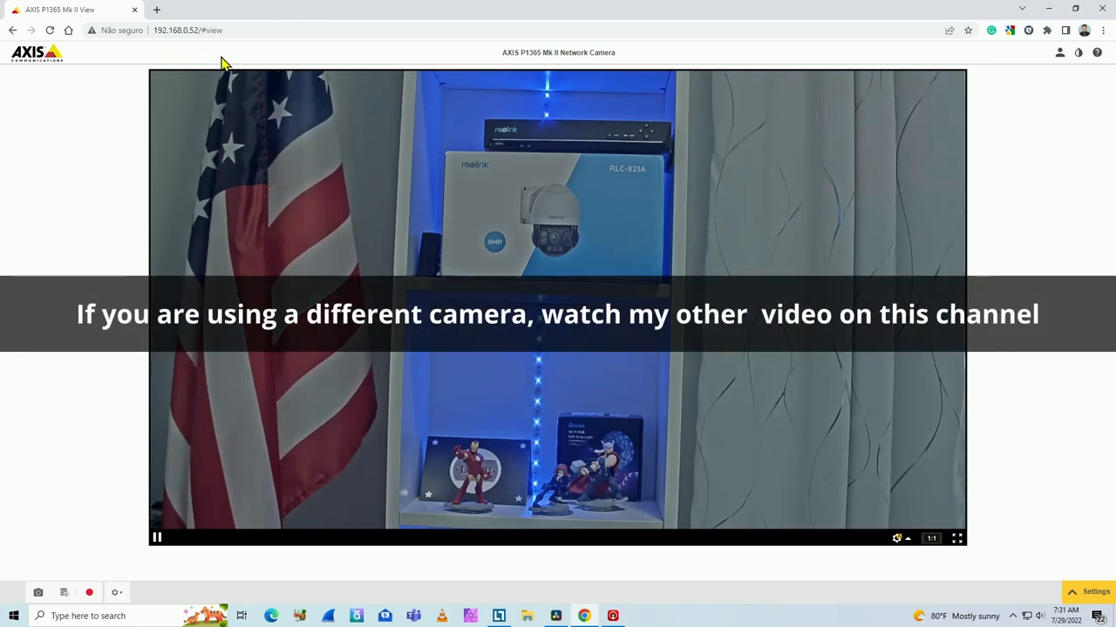
mouse_move(255, 140)
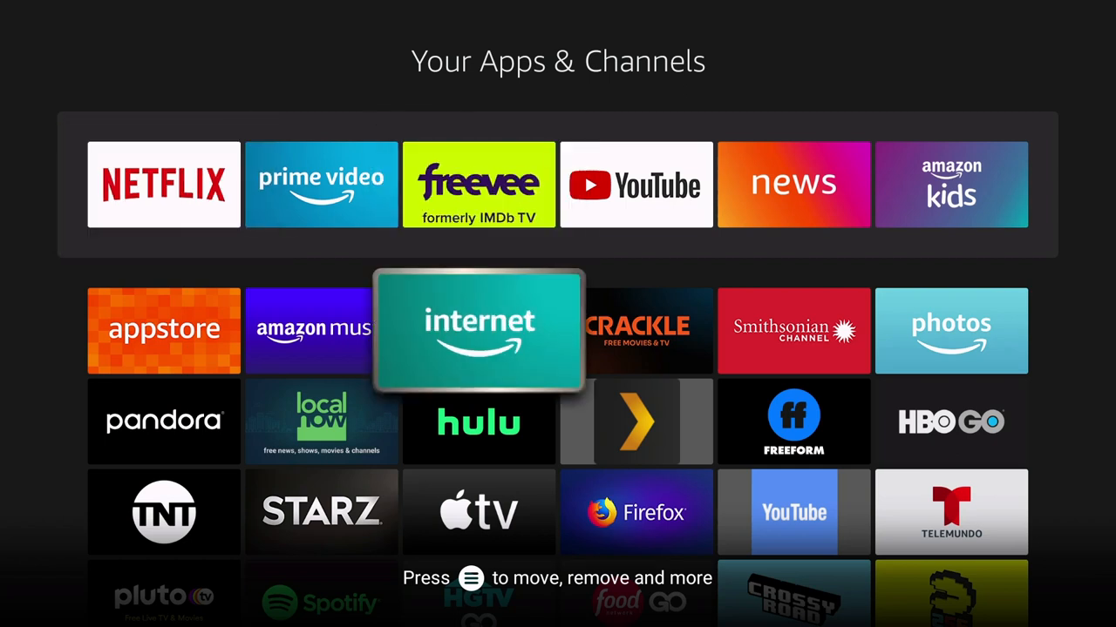
Launch the Silk internet app and bring up the web address entry panel.
click(478, 332)
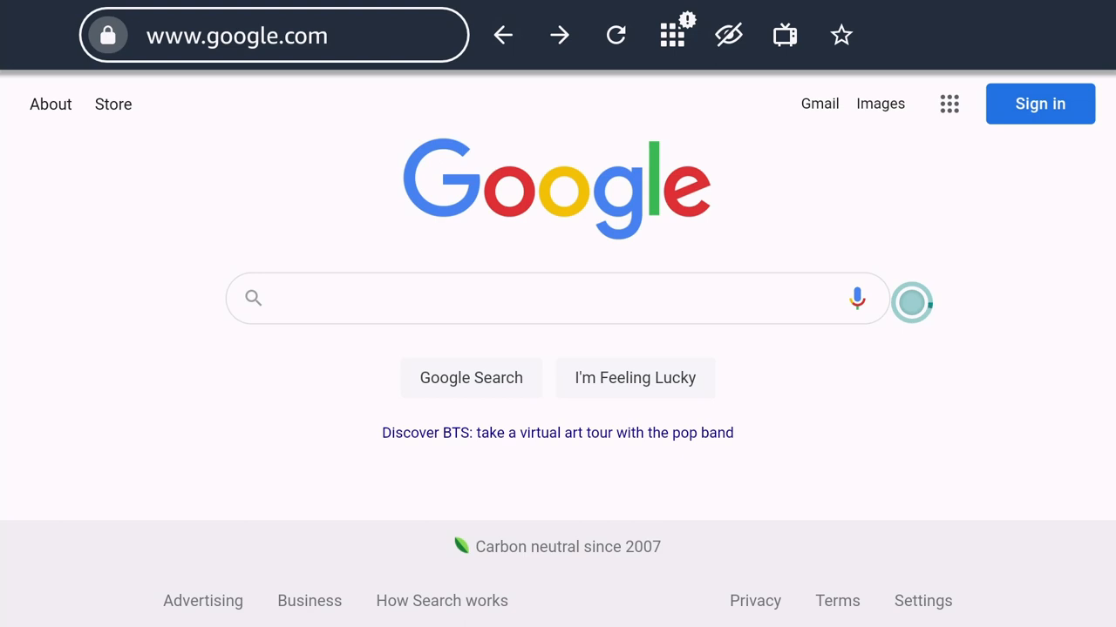
mouse_move(913, 188)
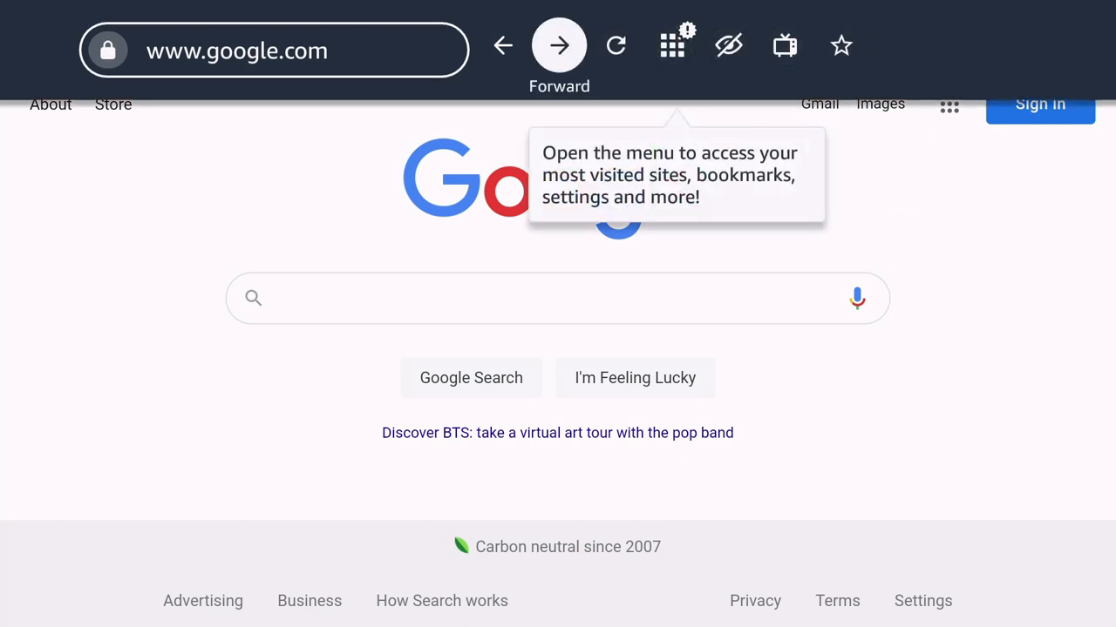
click(273, 48)
text(1)
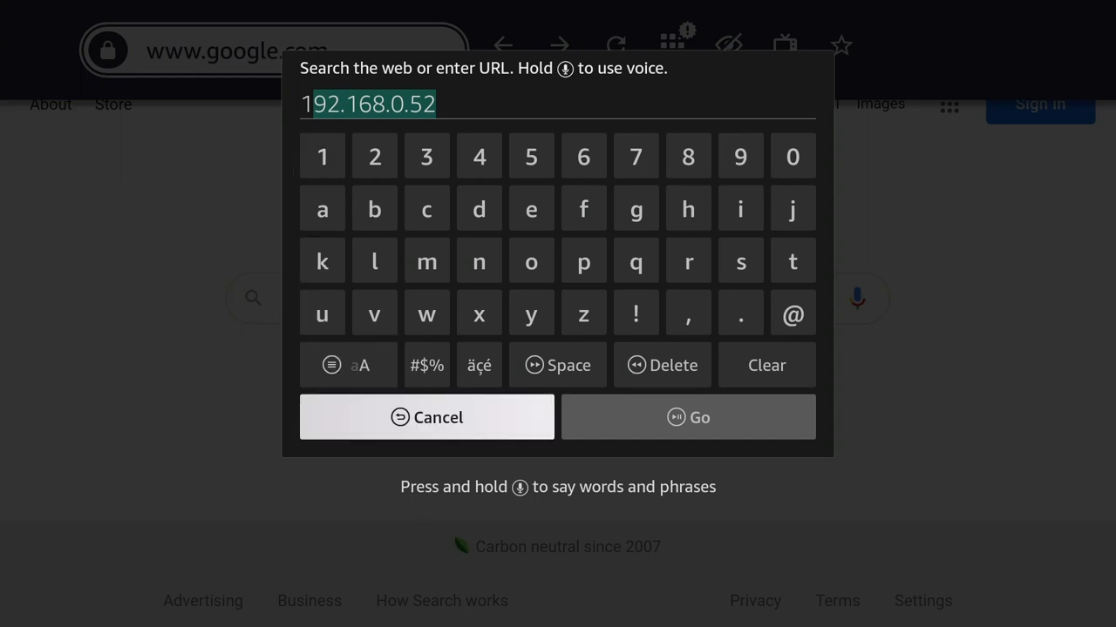
Load the Axis camera page at 192.168.0.52 and start its live video stream.
click(425, 416)
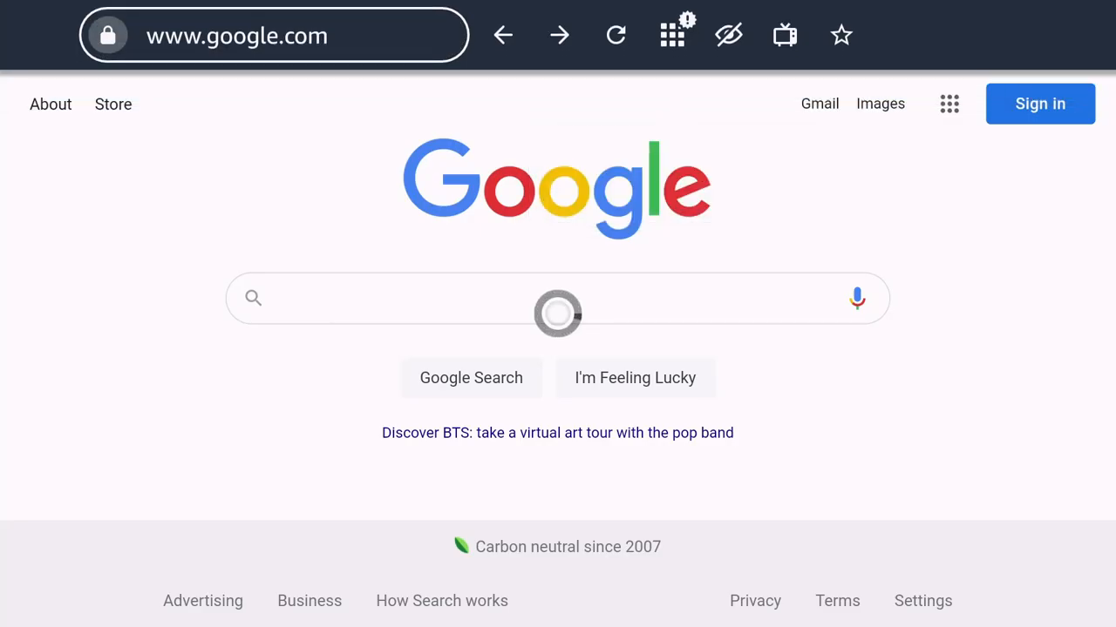
text(192.168.0.52)
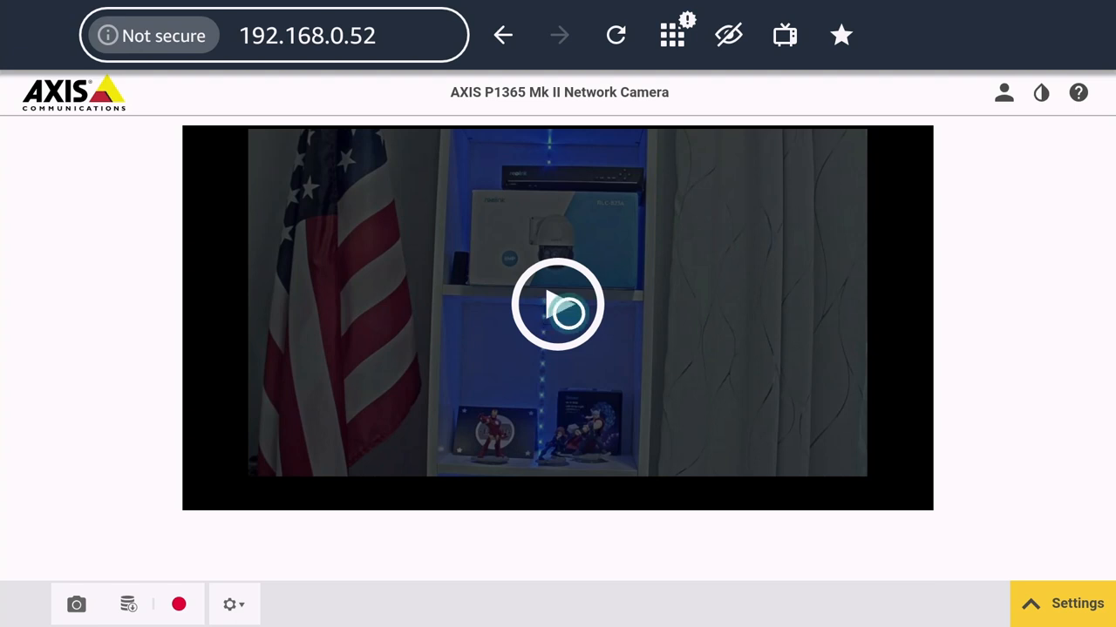
click(558, 305)
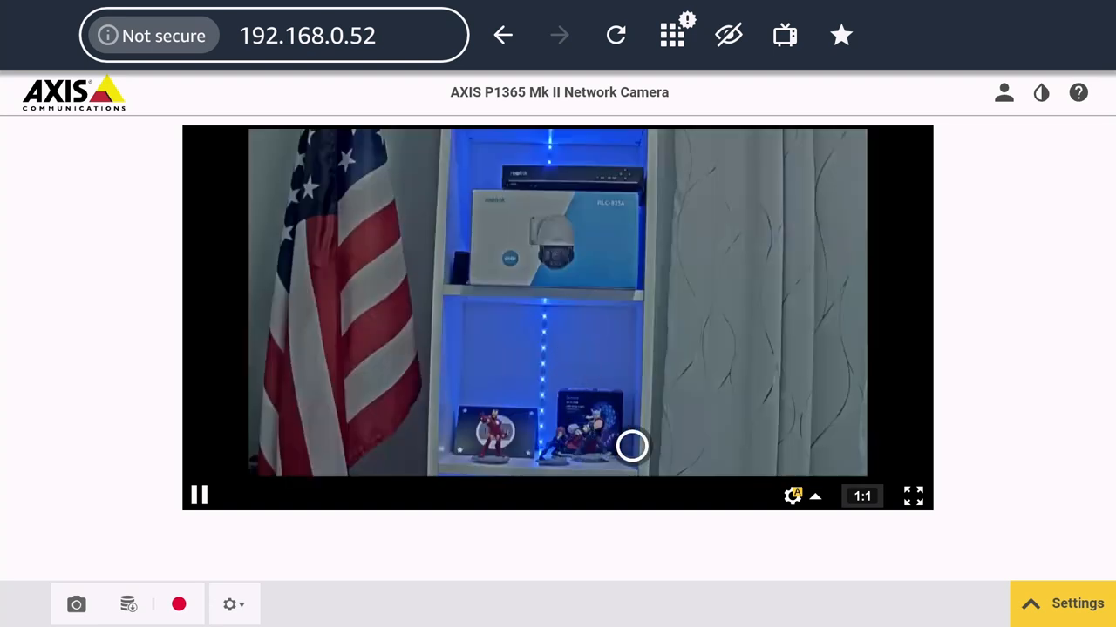
mouse_move(889, 447)
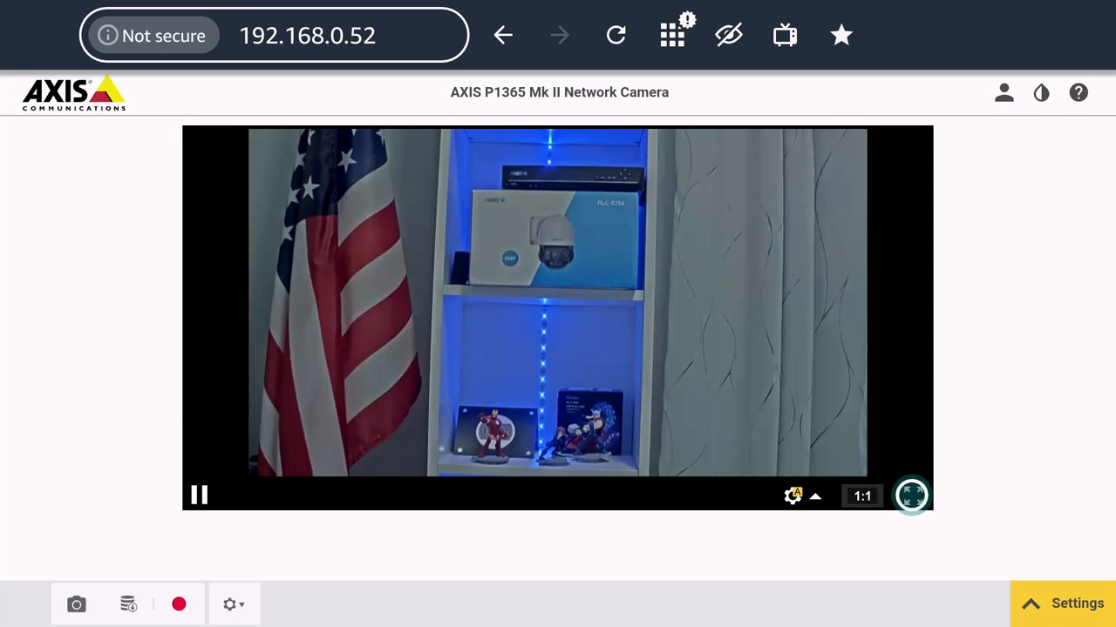
Expand the camera's live video to full screen.
click(910, 495)
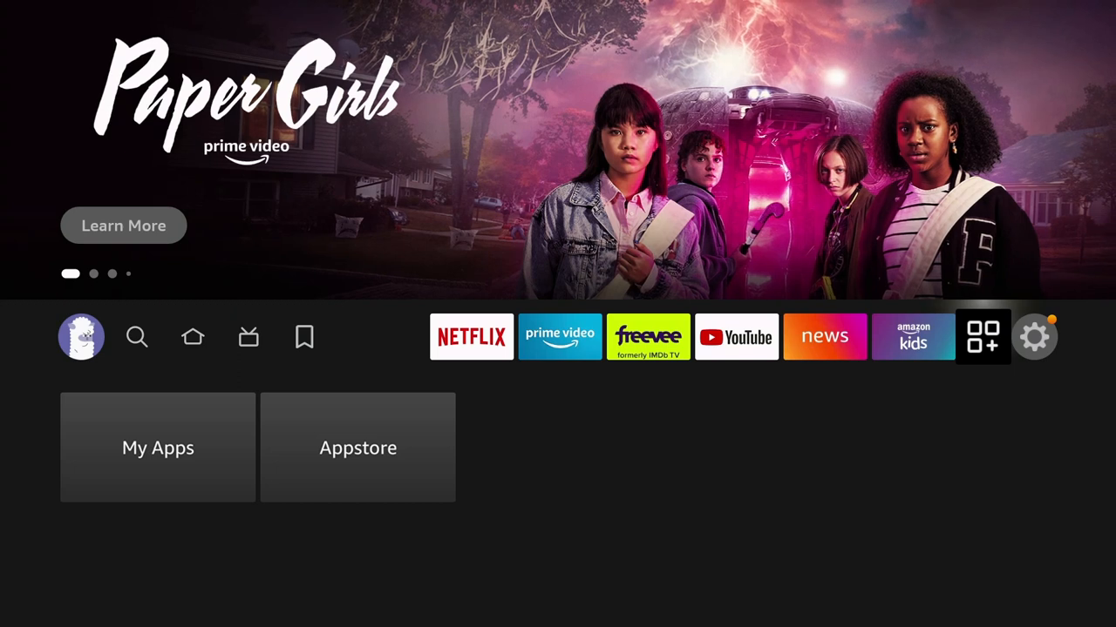
Bring up the Your Apps & Channels grid from the Fire TV home row.
click(1035, 338)
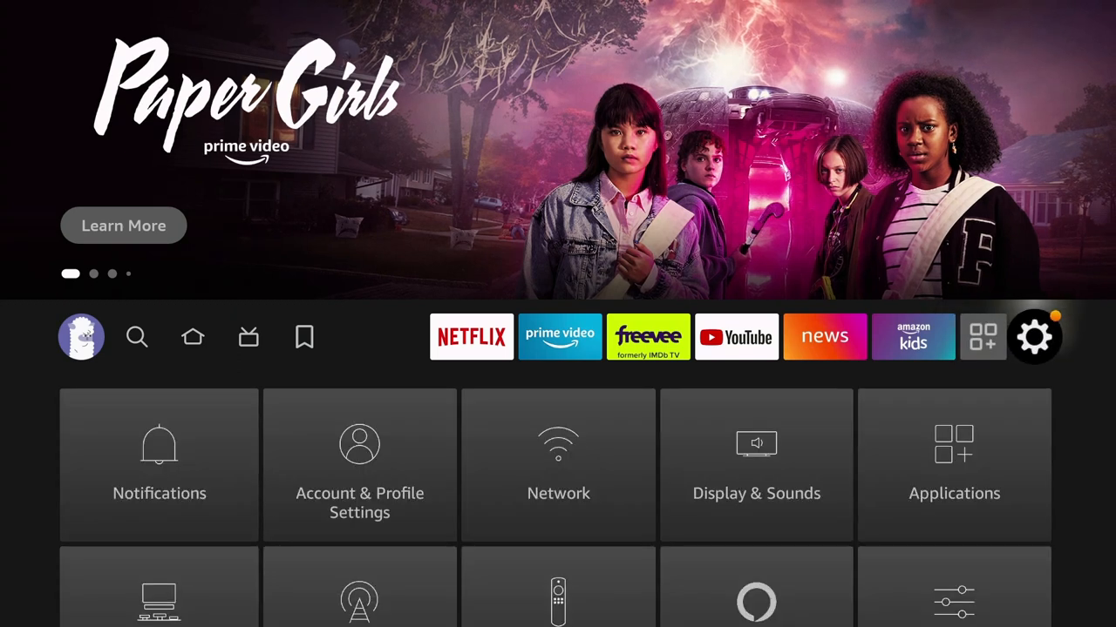
click(983, 338)
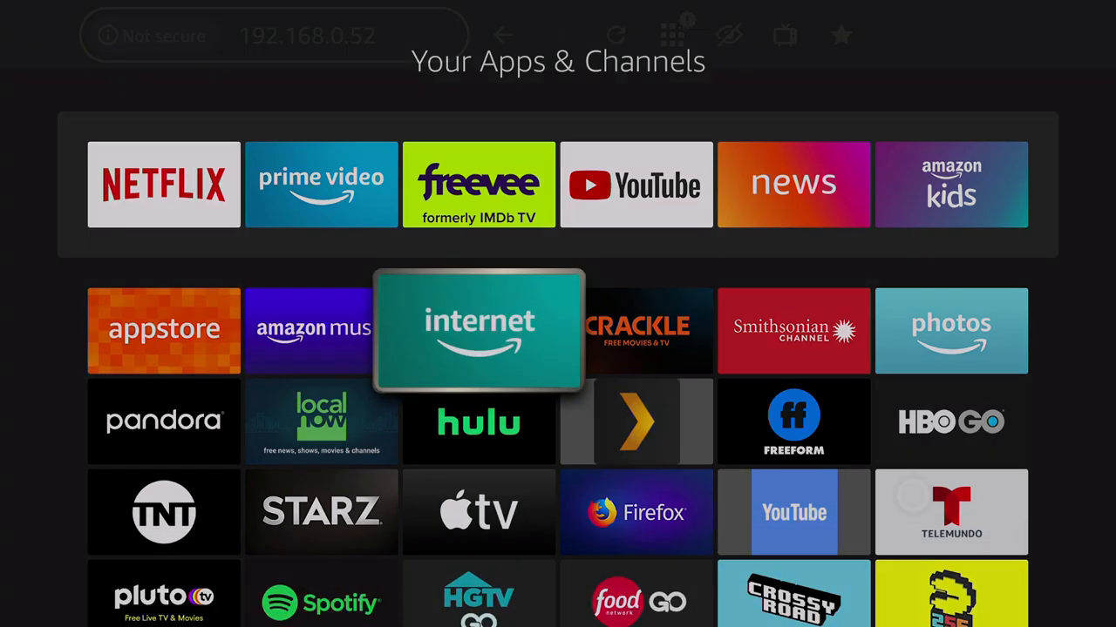
Reopen the Silk app to return to the camera page and resume the live view.
click(478, 331)
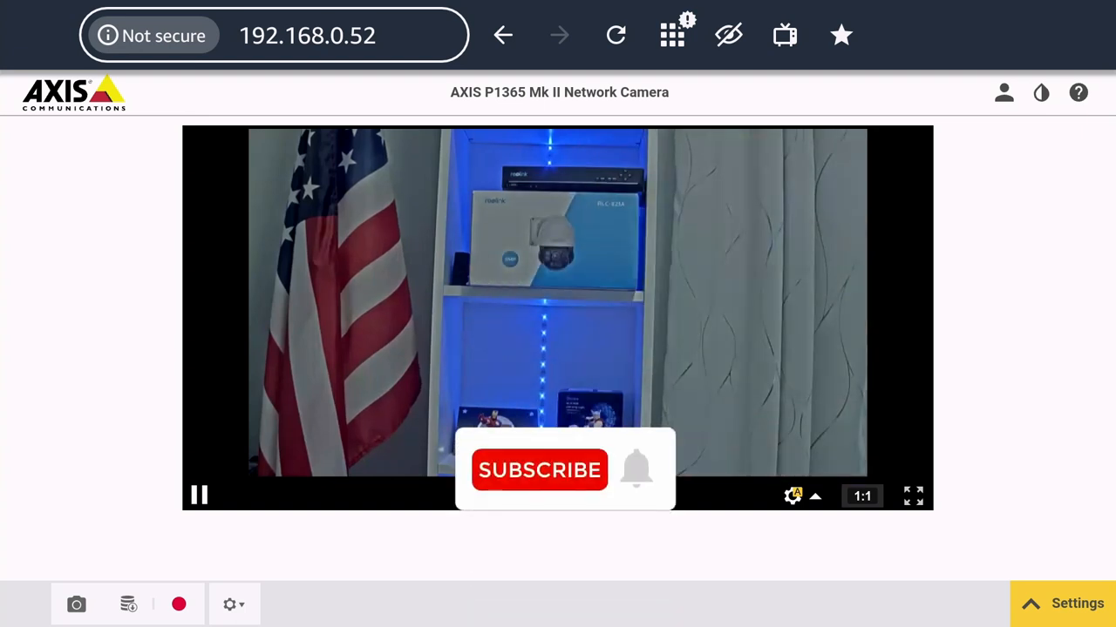
click(540, 471)
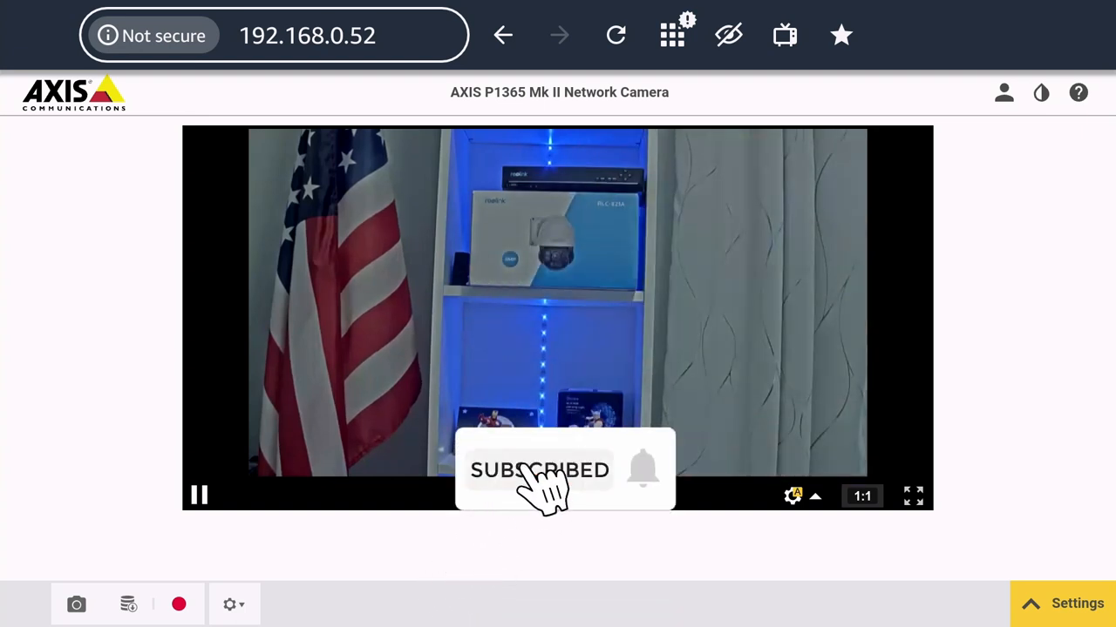